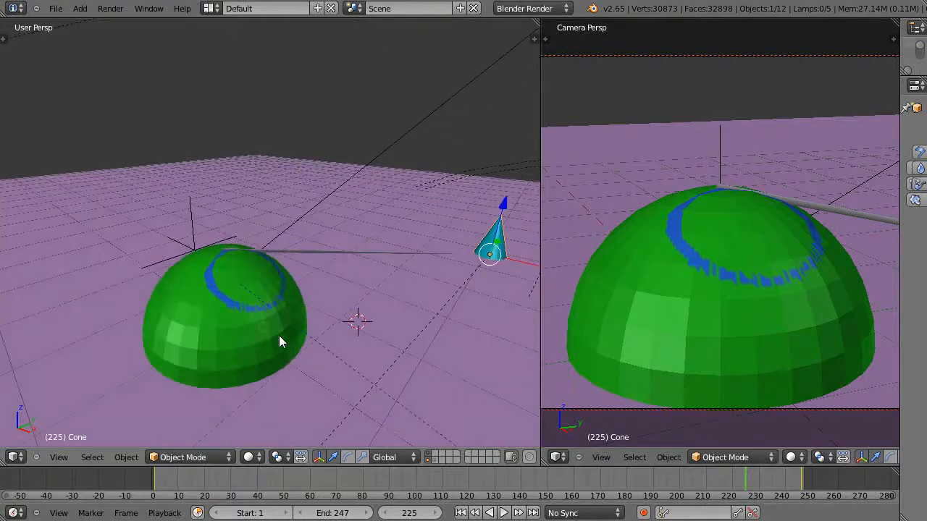
pyautogui.moveTo(365, 408)
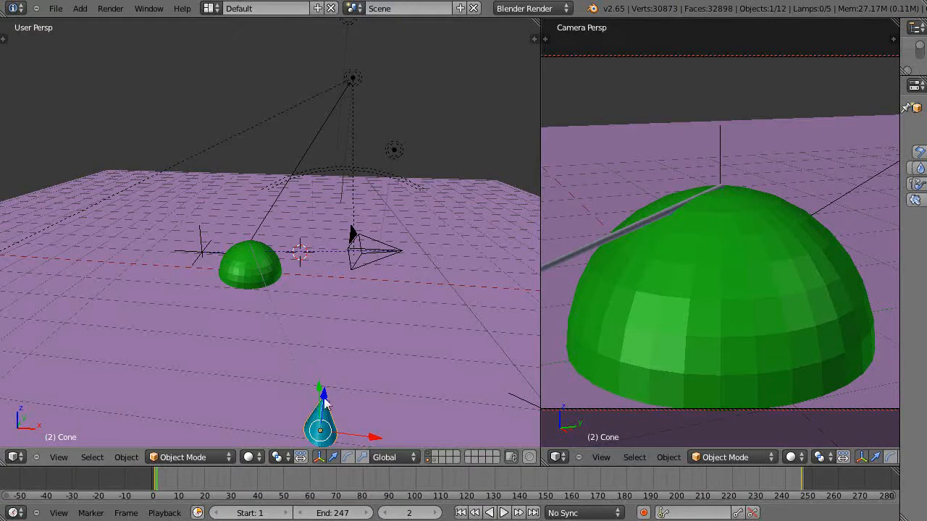
pyautogui.moveTo(456, 203)
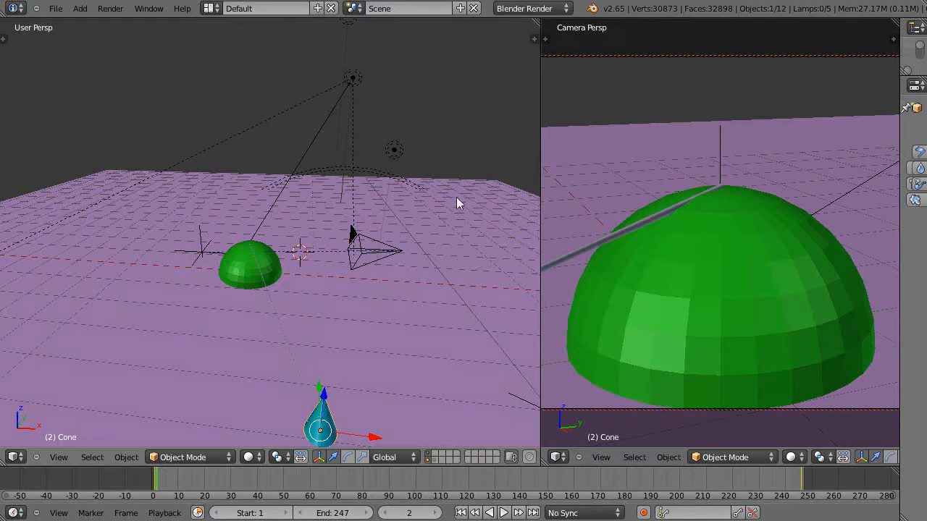
pyautogui.moveTo(326, 234)
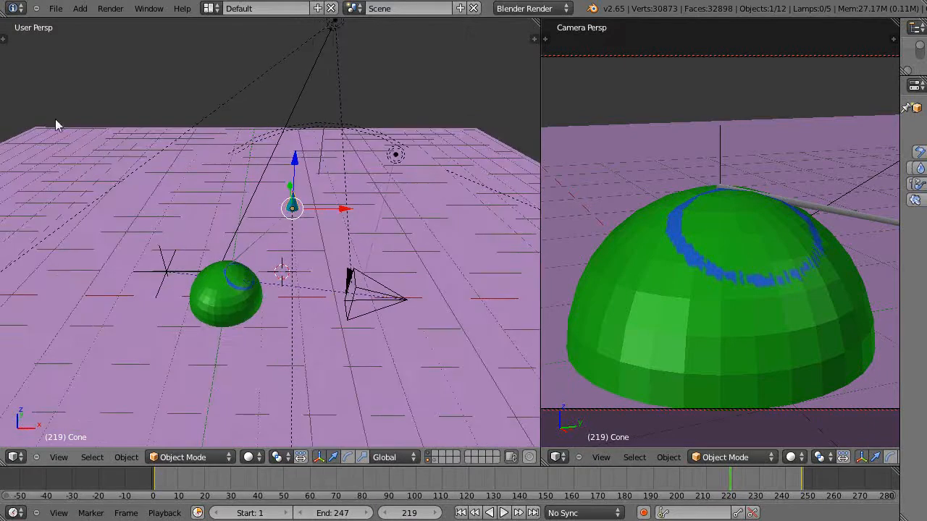
pyautogui.moveTo(470, 382)
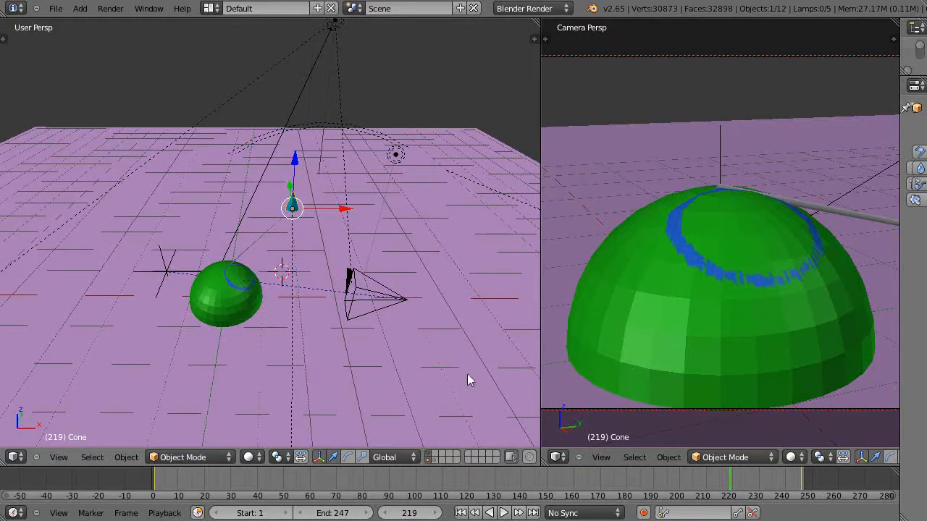
pyautogui.moveTo(504, 199)
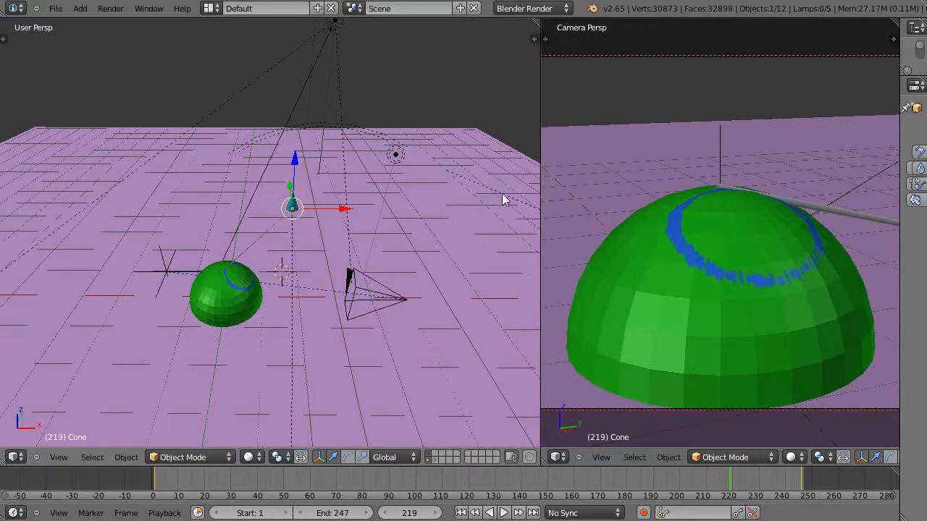
pyautogui.moveTo(243, 286)
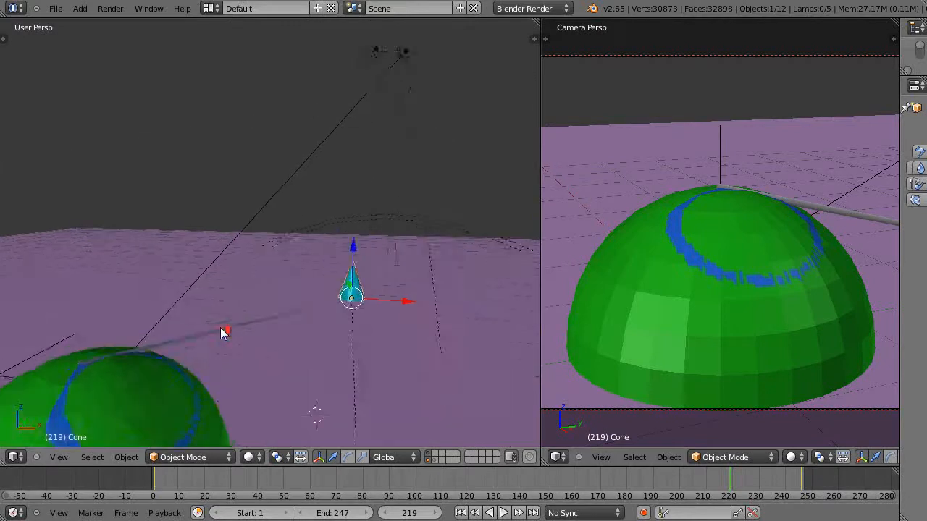
# - Orbit and zoom the viewport to inspect the cone above the blue circle on the green hemisphere
pyautogui.moveTo(224, 333); pyautogui.dragTo(188, 361)
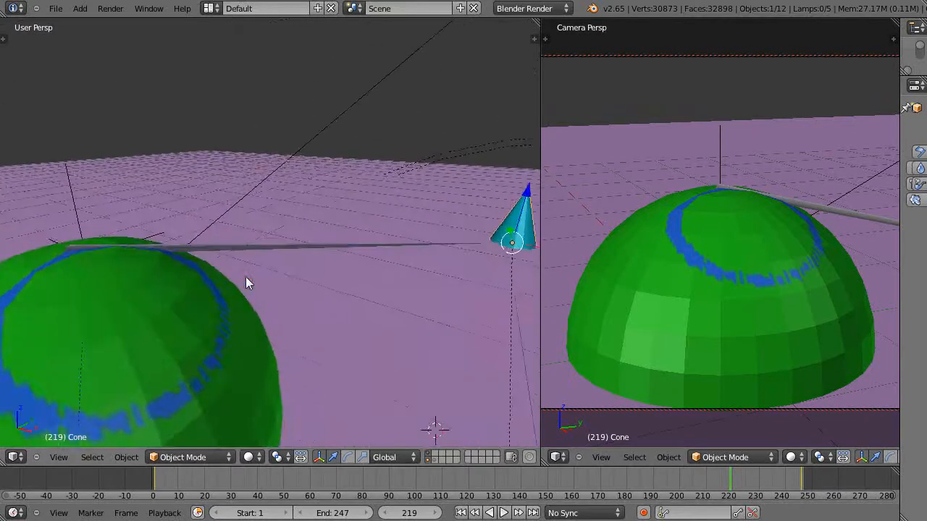
pyautogui.moveTo(246, 282); pyautogui.dragTo(113, 307)
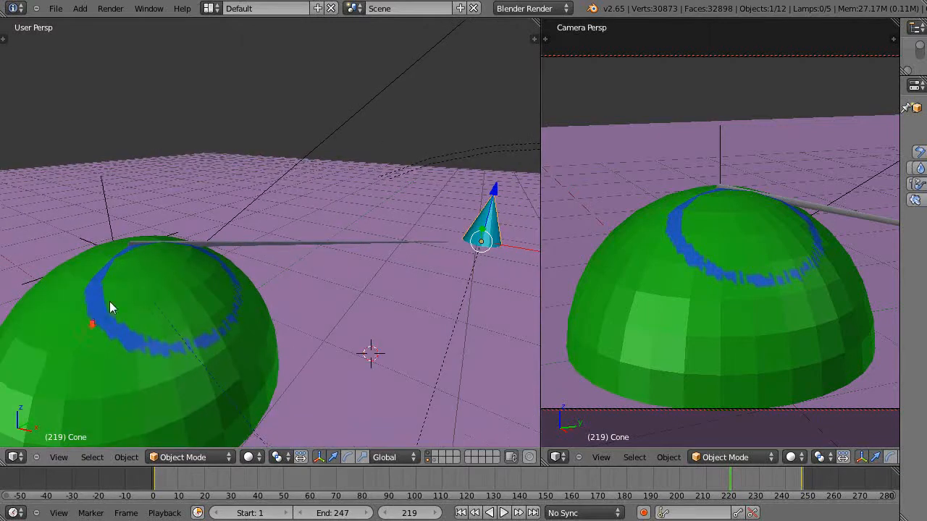
pyautogui.moveTo(417, 250)
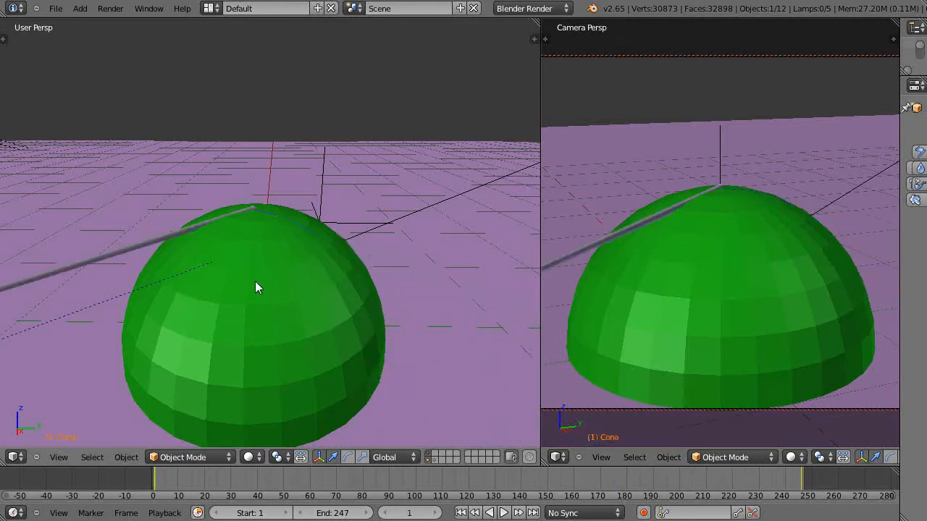
pyautogui.moveTo(227, 365)
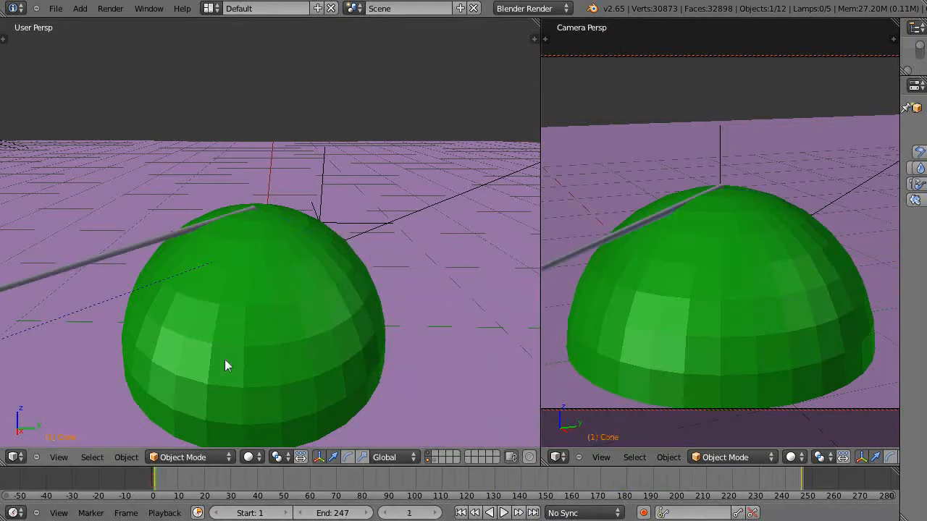